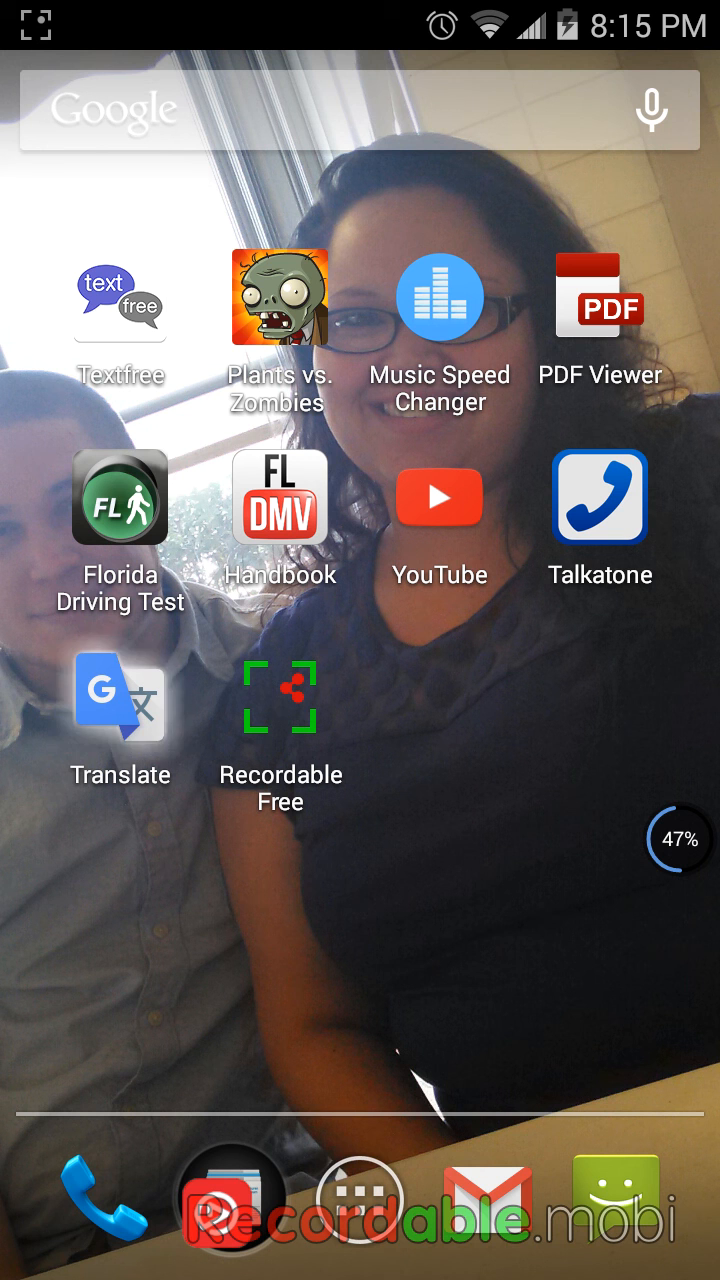
# Launch the Google Play Store from the launcher's full app list
pyautogui.click(120, 696)
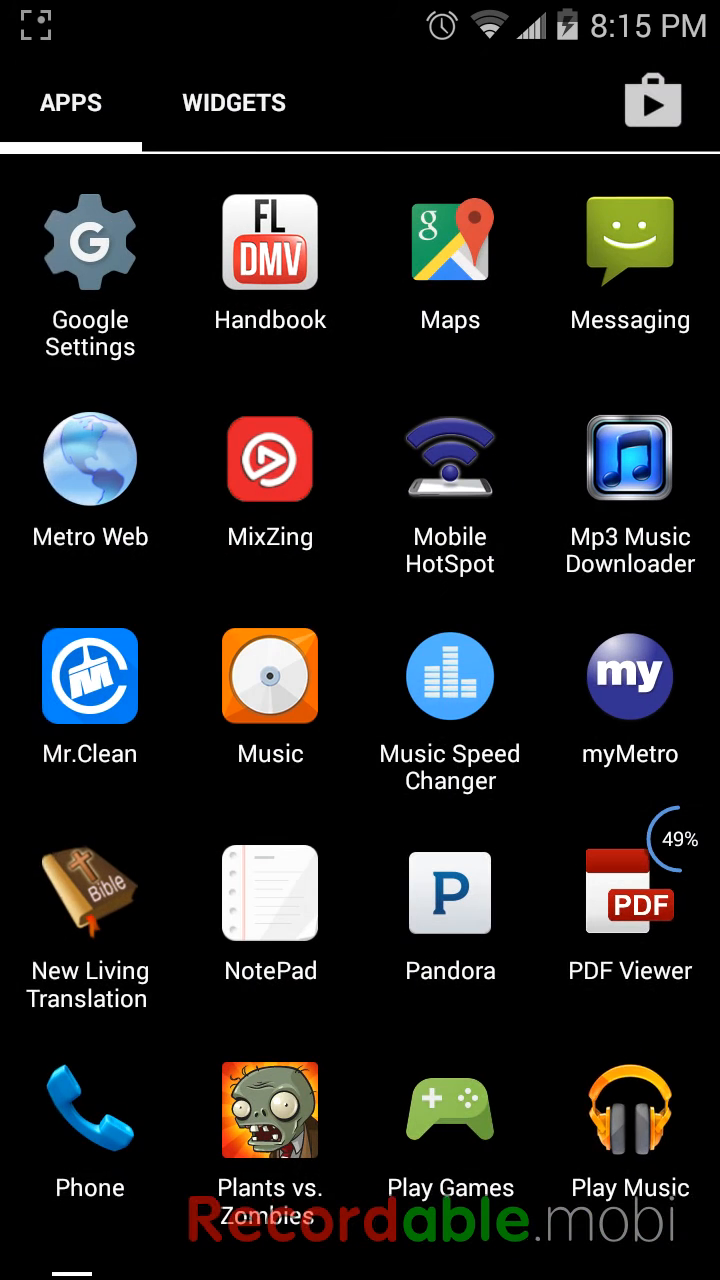
pyautogui.click(652, 100)
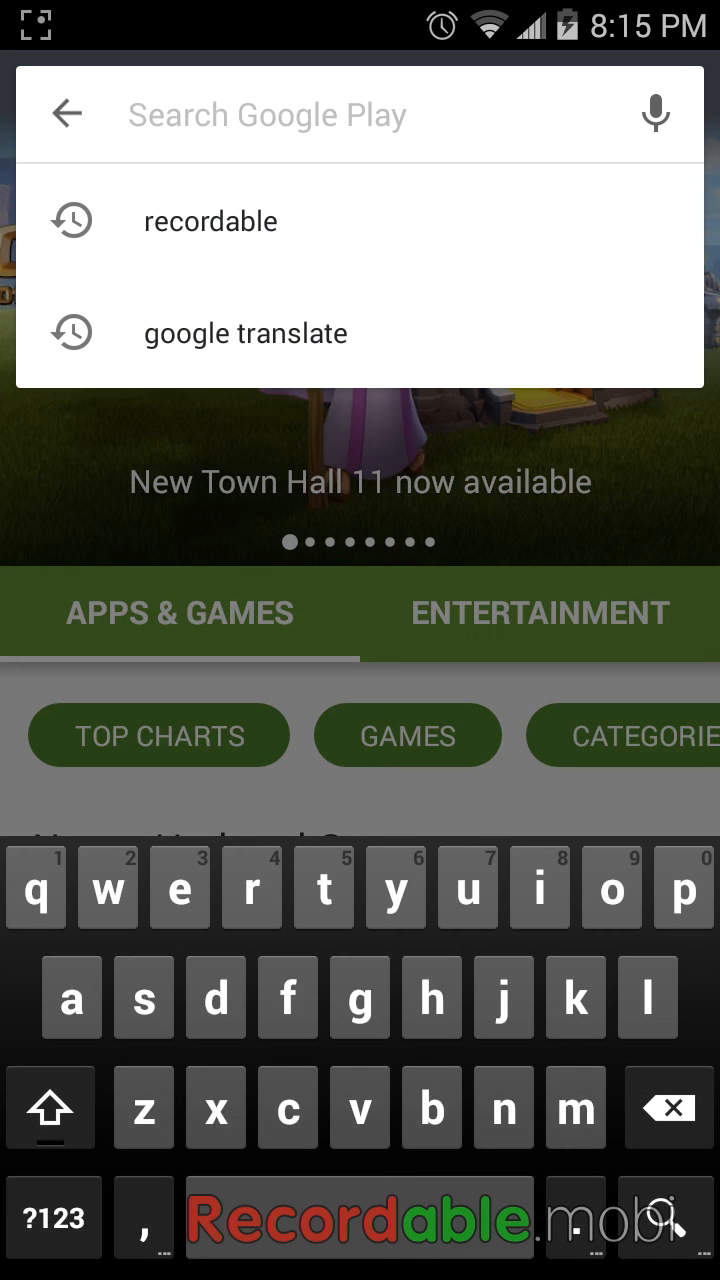
# Search Play for 'goo', pick 'google translate' and launch it from its store page
pyautogui.write('goo')
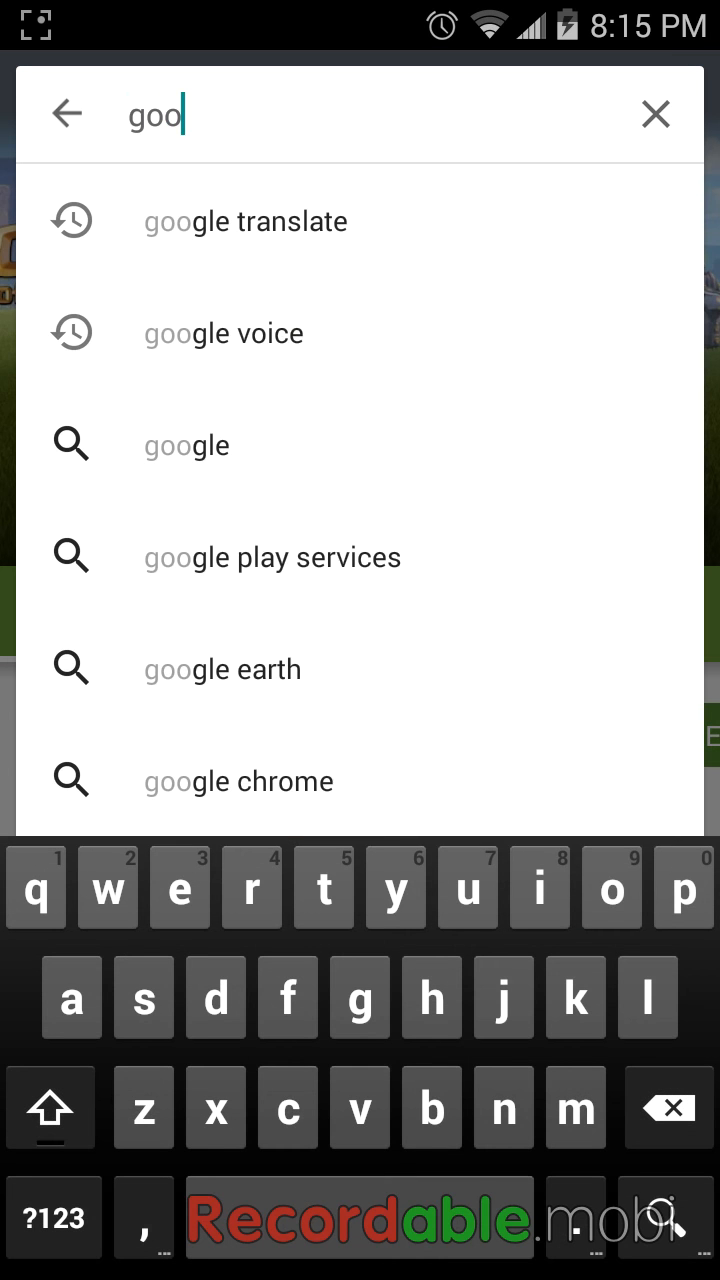
pyautogui.click(244, 220)
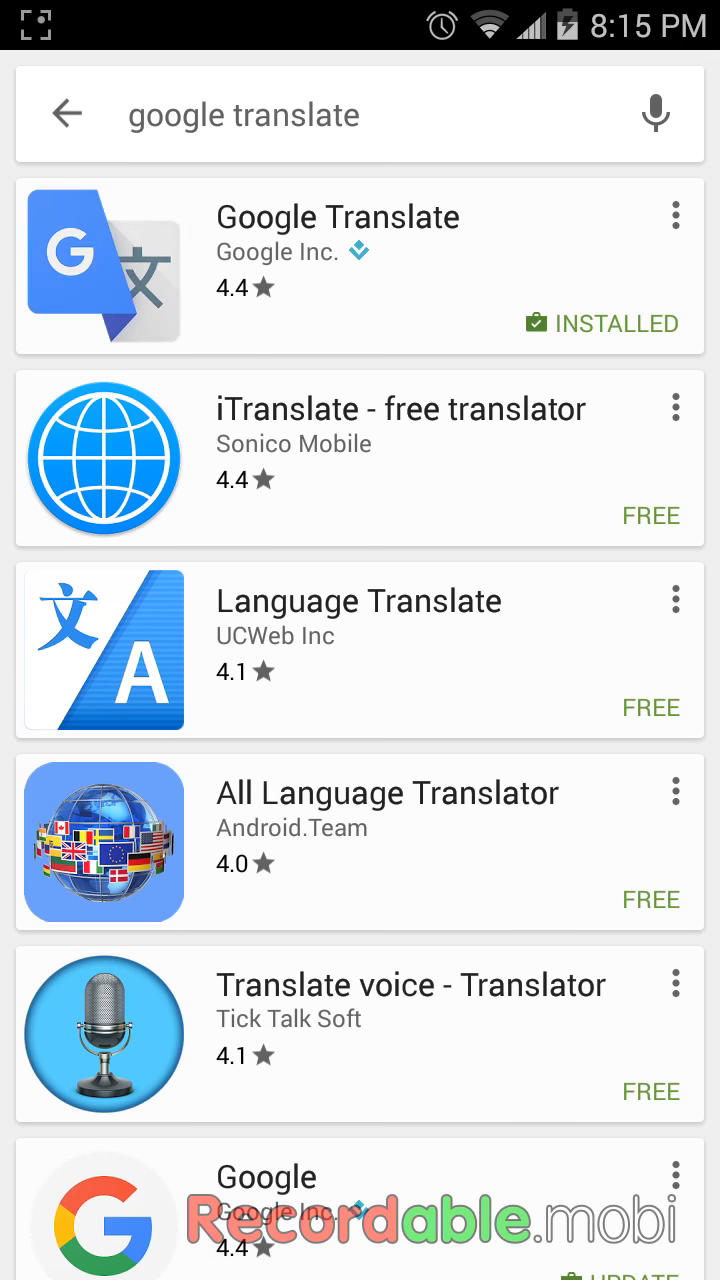
pyautogui.click(336, 216)
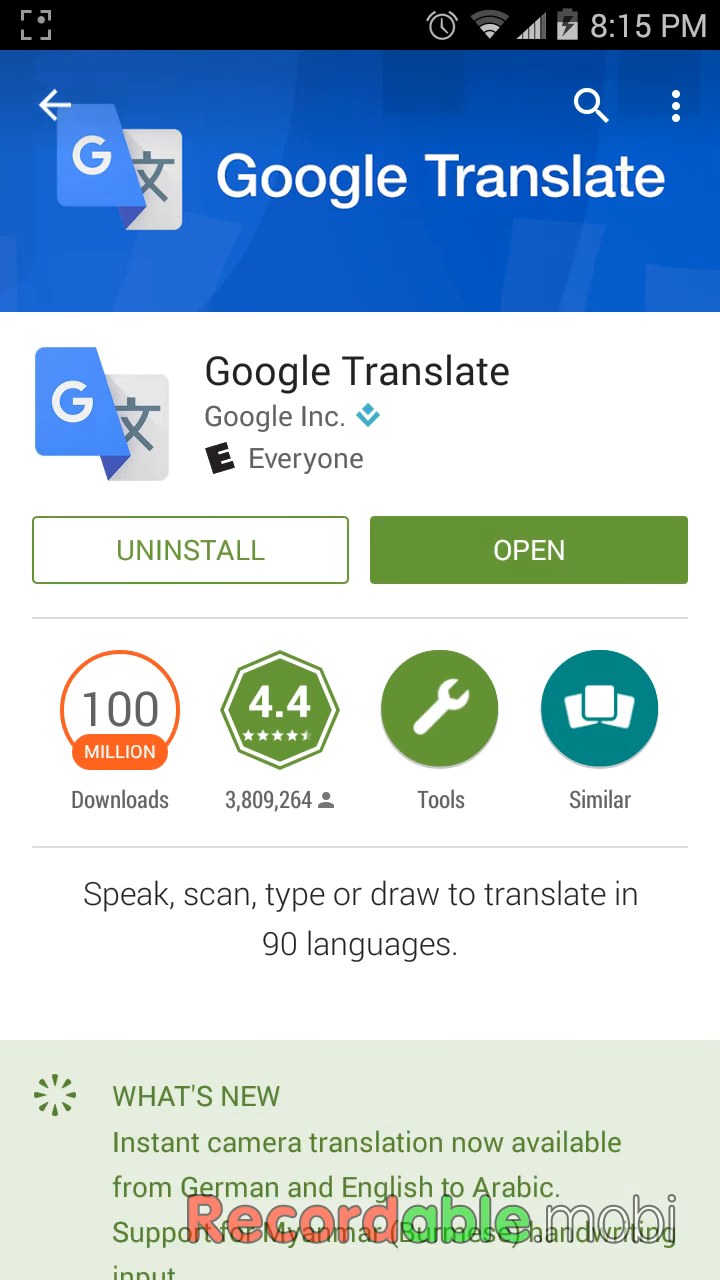
pyautogui.scroll(-3)
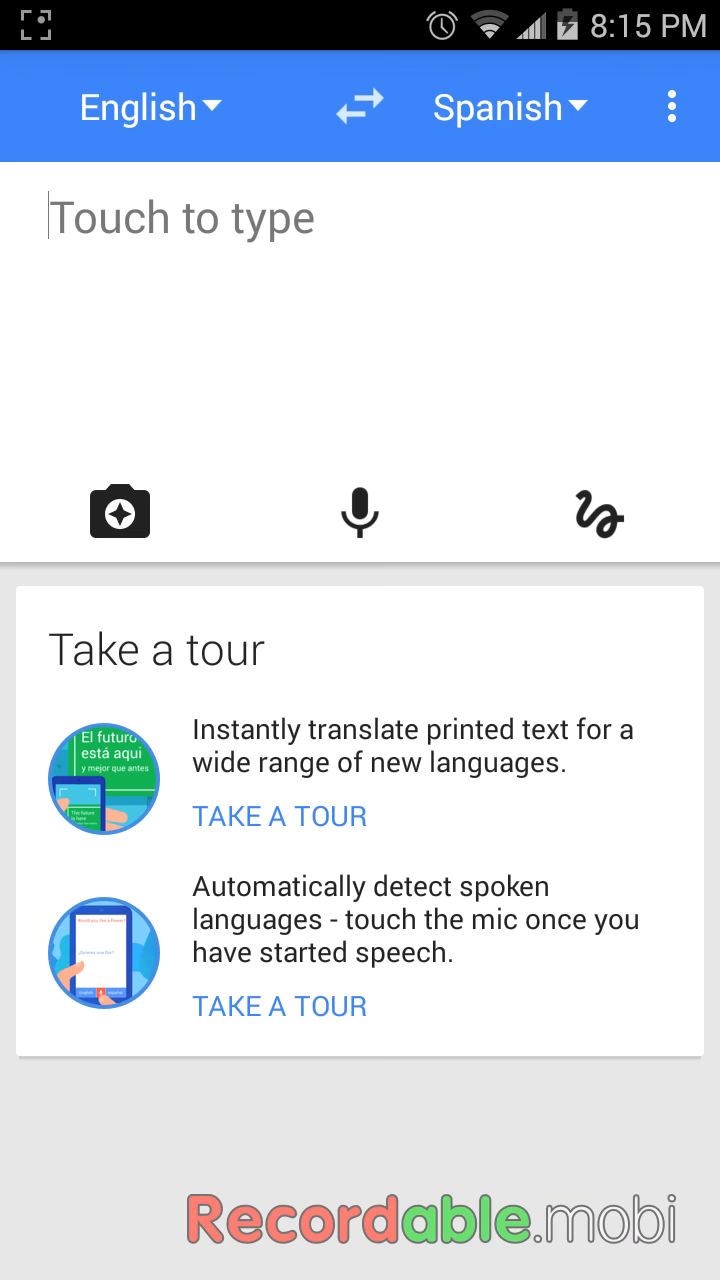
# Translate a bottle label live with the camera, then return to the launcher's app list
pyautogui.click(120, 512)
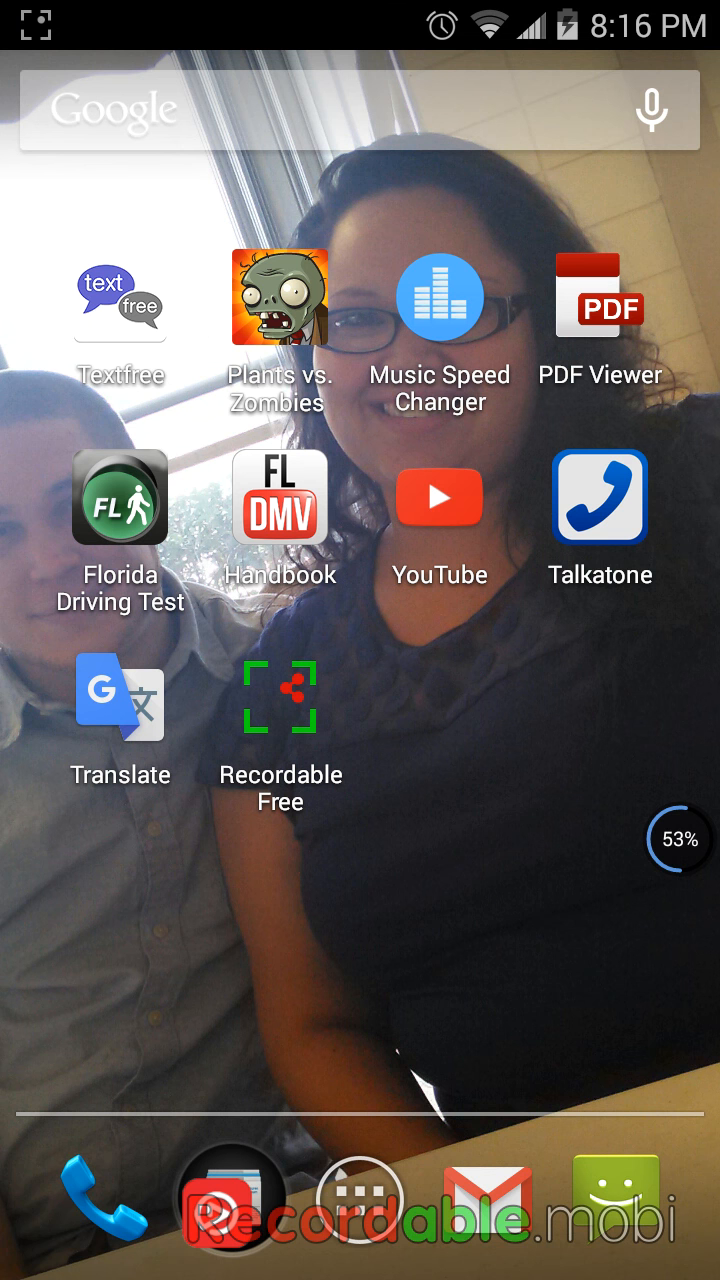
pyautogui.click(360, 1190)
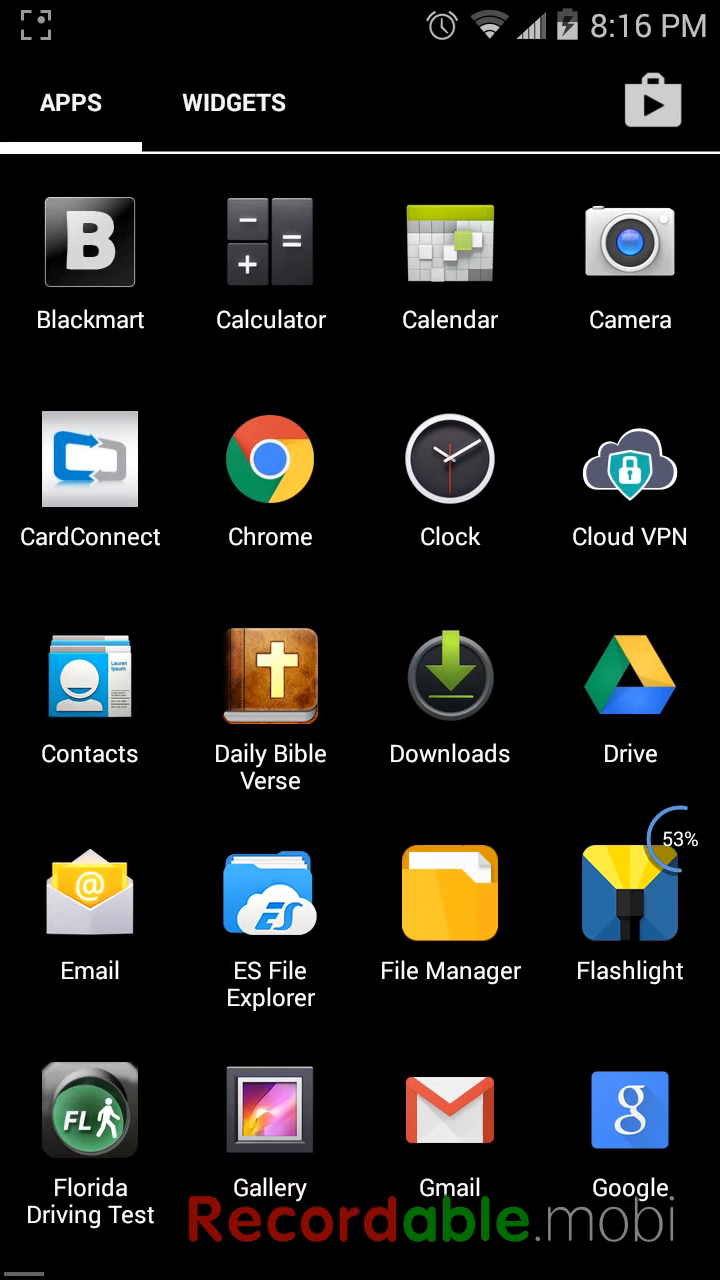